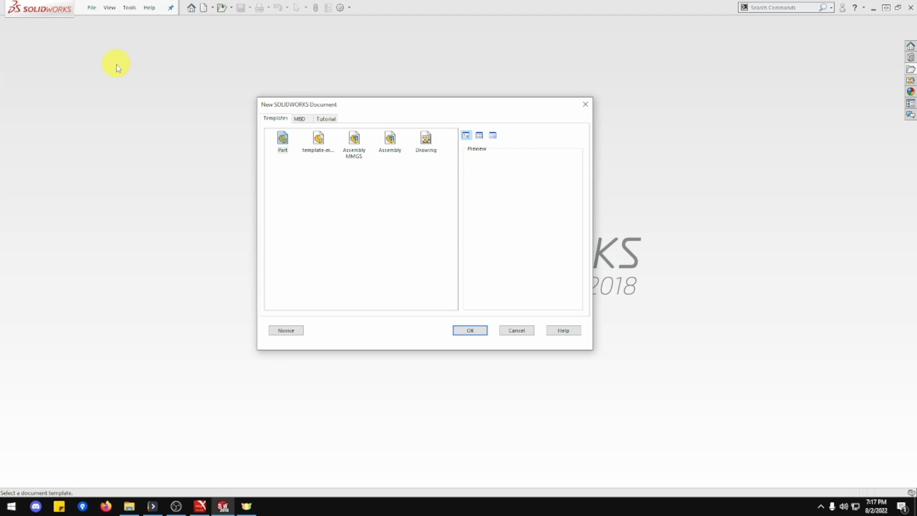
pyautogui.moveTo(151, 98)
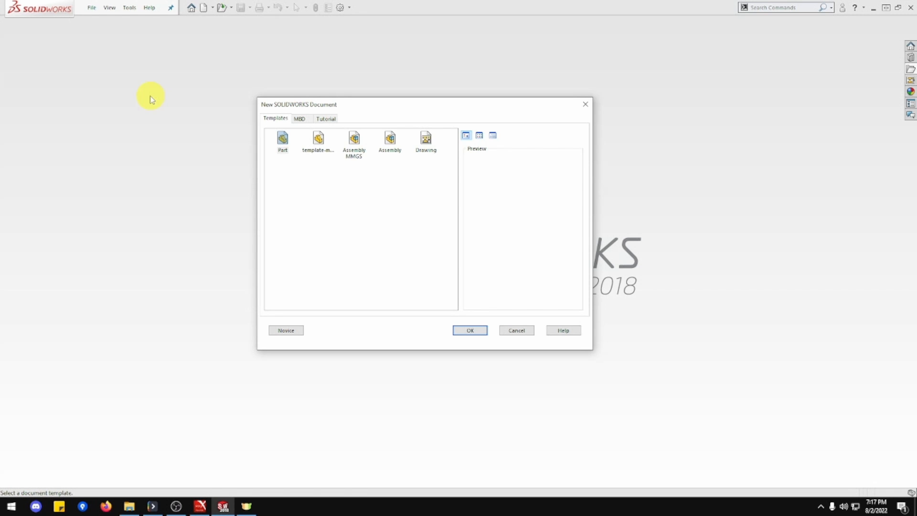
# Step: Create a new part from the Part template and save it as 1-36H
pyautogui.click(318, 138)
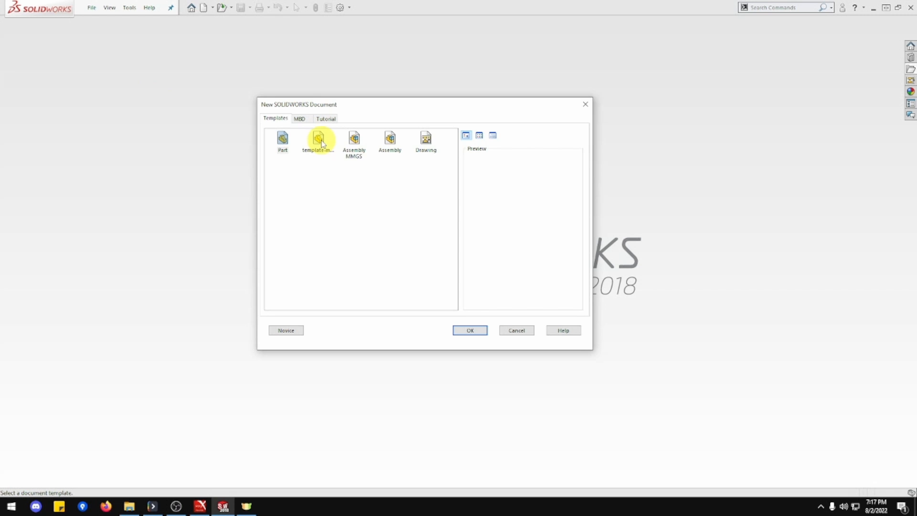
pyautogui.click(470, 330)
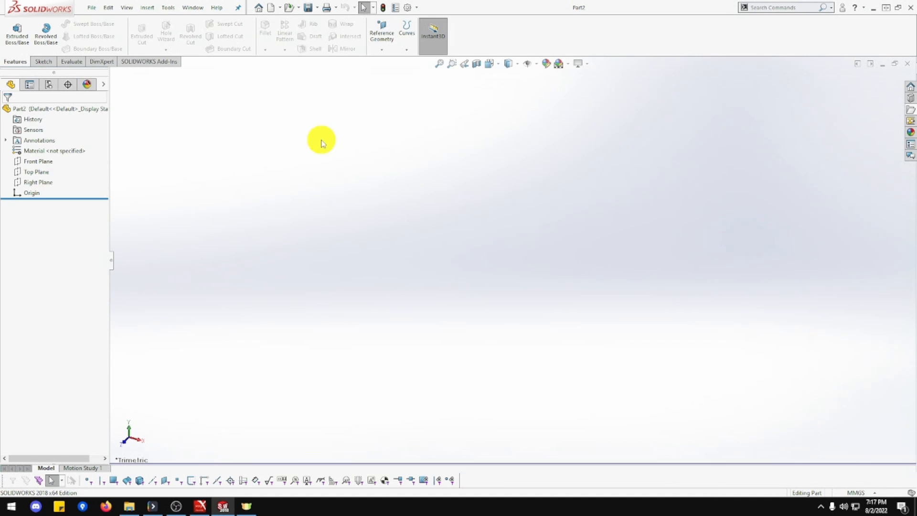
pyautogui.moveTo(297, 228)
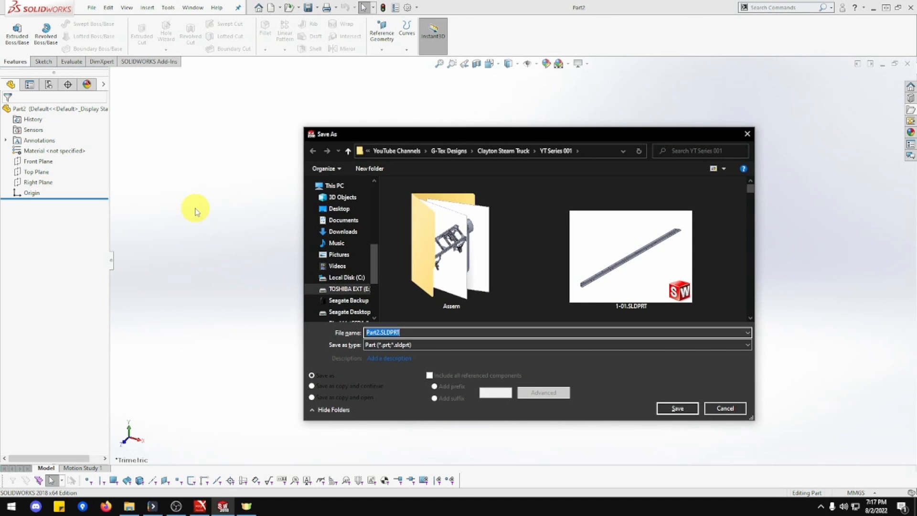
pyautogui.write('1-36')
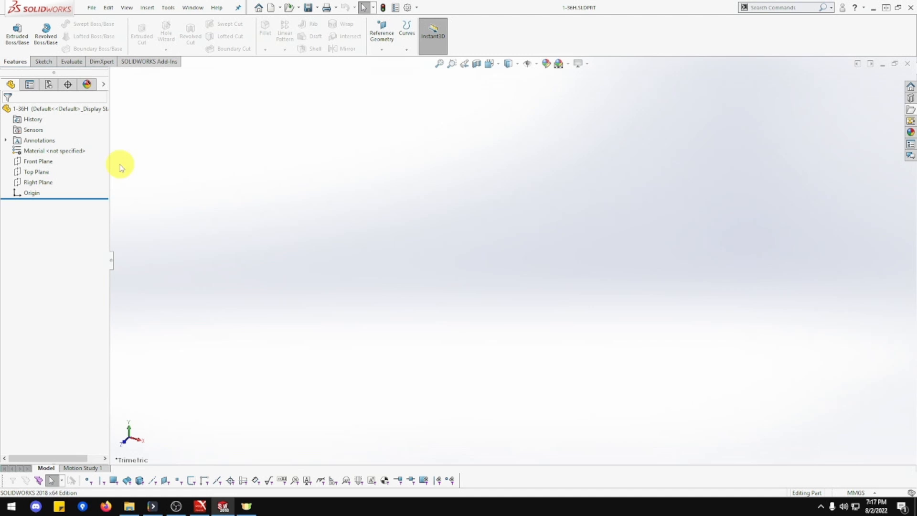
# Step: Sketch a 6-sided polygon centred on the origin on the Top Plane
pyautogui.click(35, 170)
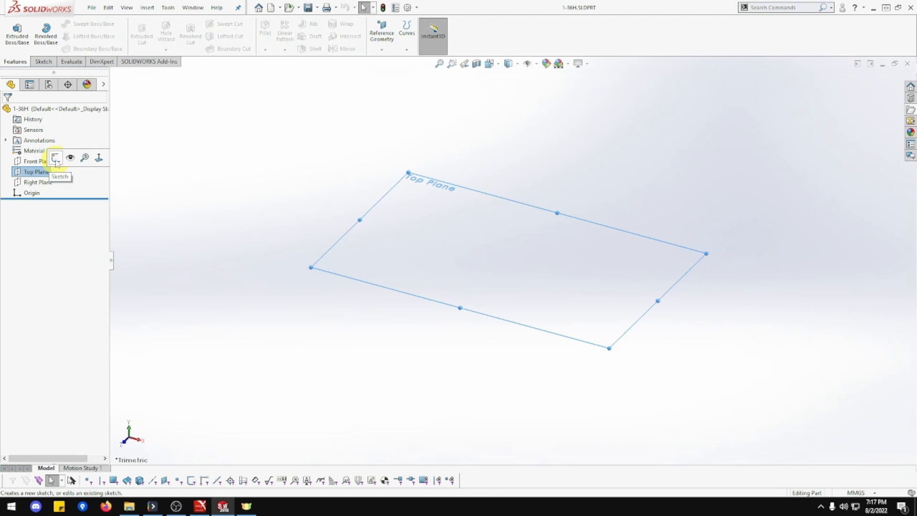
pyautogui.click(56, 157)
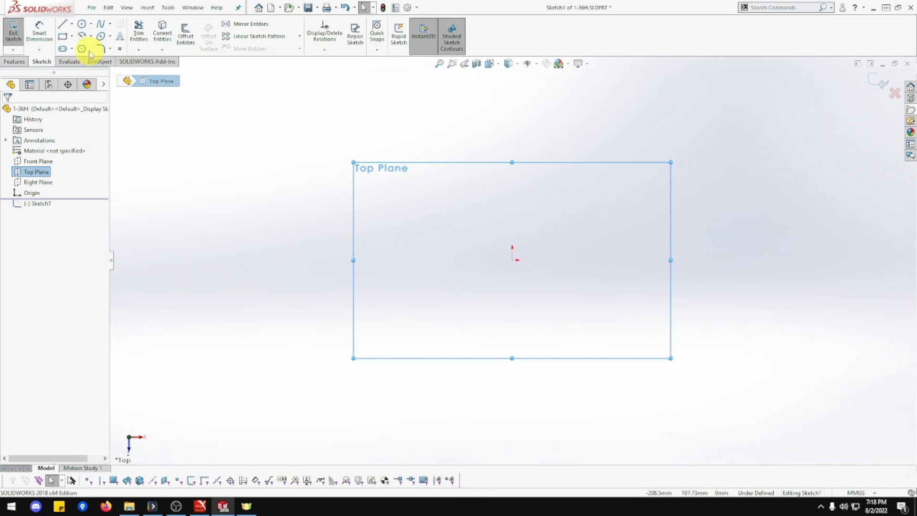
pyautogui.click(81, 49)
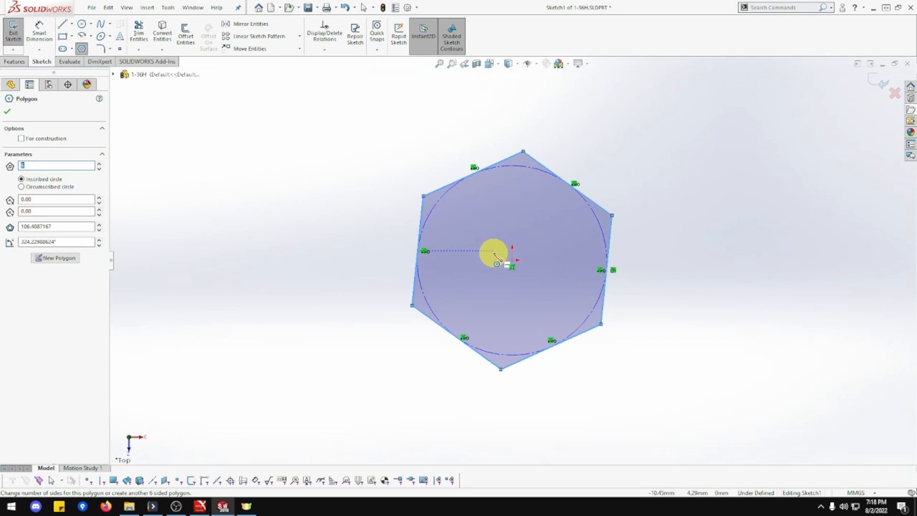
pyautogui.click(55, 227)
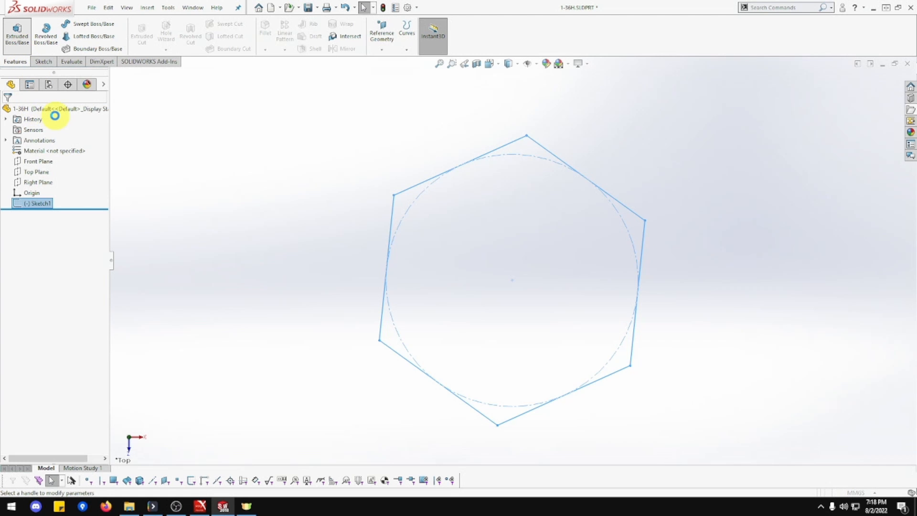
# Step: Extrude the hexagon 8 mm with Mid Plane into a hexagonal prism
pyautogui.click(16, 33)
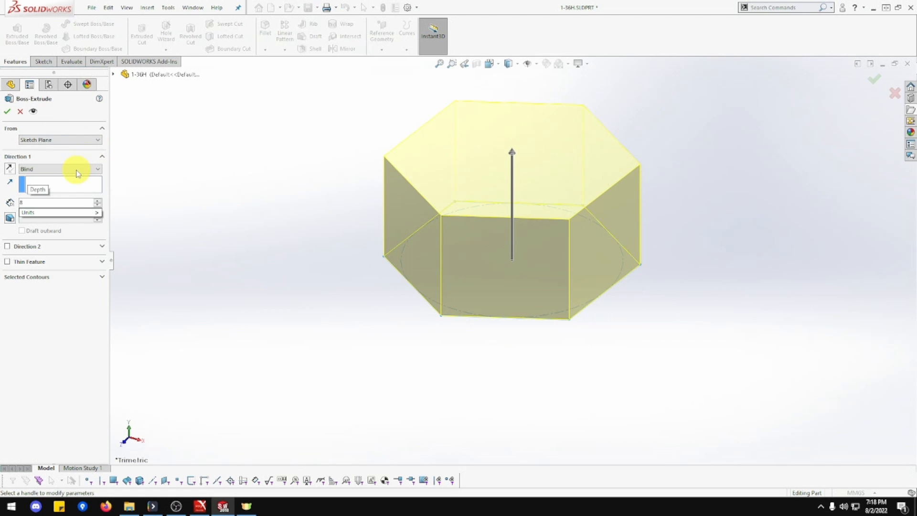
pyautogui.click(58, 168)
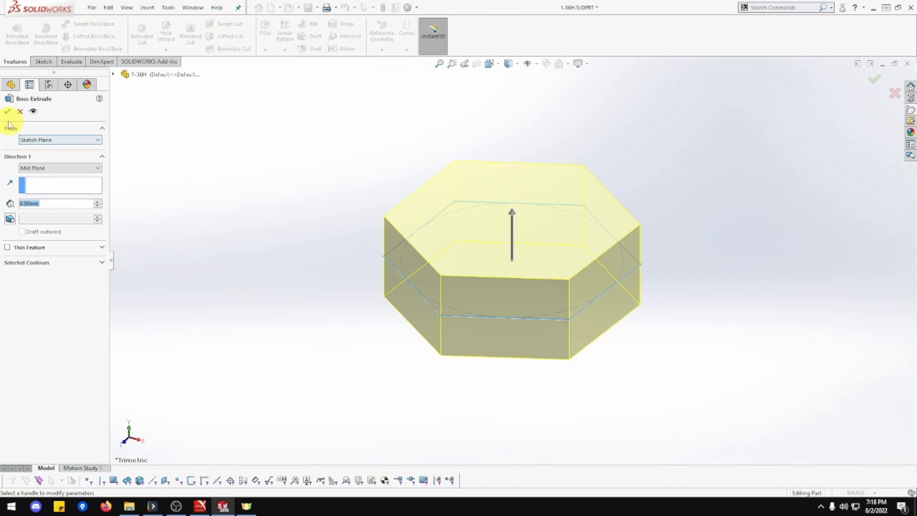
pyautogui.click(8, 112)
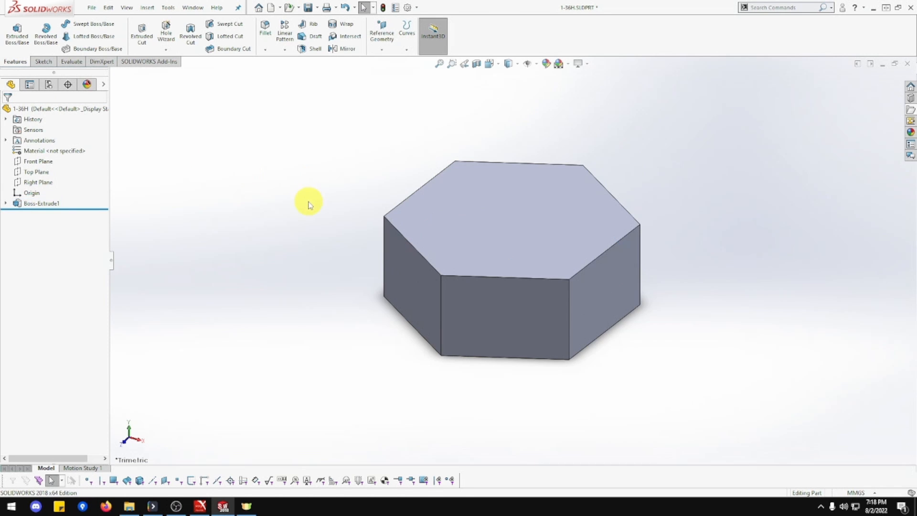
# Step: Sketch a 12 mm circle at the origin on the Top Plane and start a 16 mm boss extrude
pyautogui.click(36, 172)
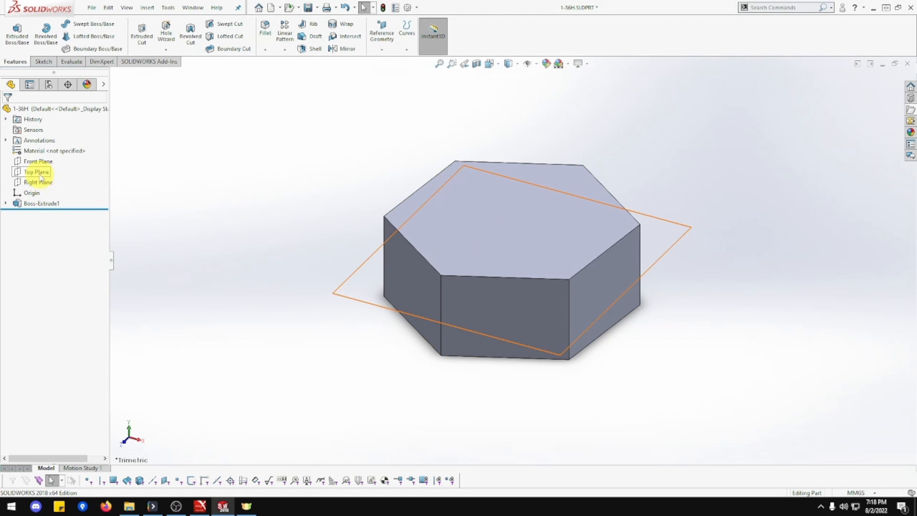
pyautogui.rightClick(36, 171)
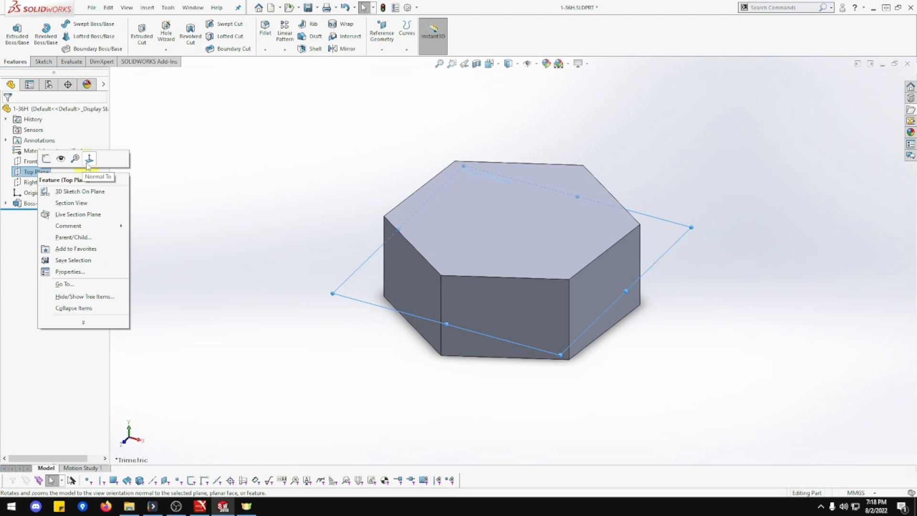
pyautogui.click(89, 159)
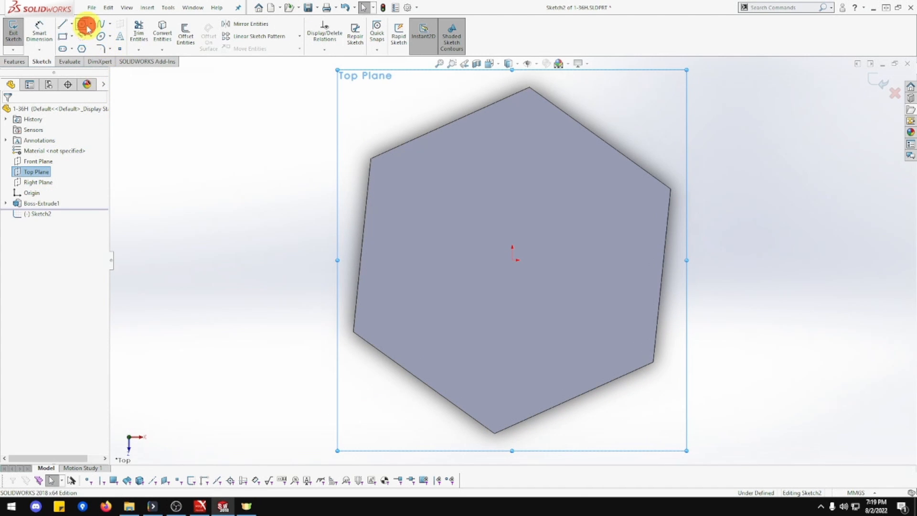
pyautogui.click(83, 23)
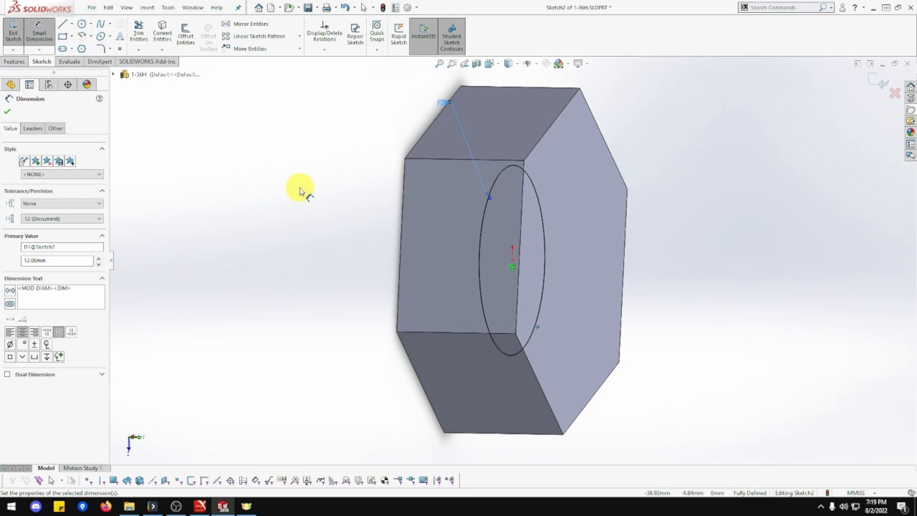
pyautogui.moveTo(708, 245)
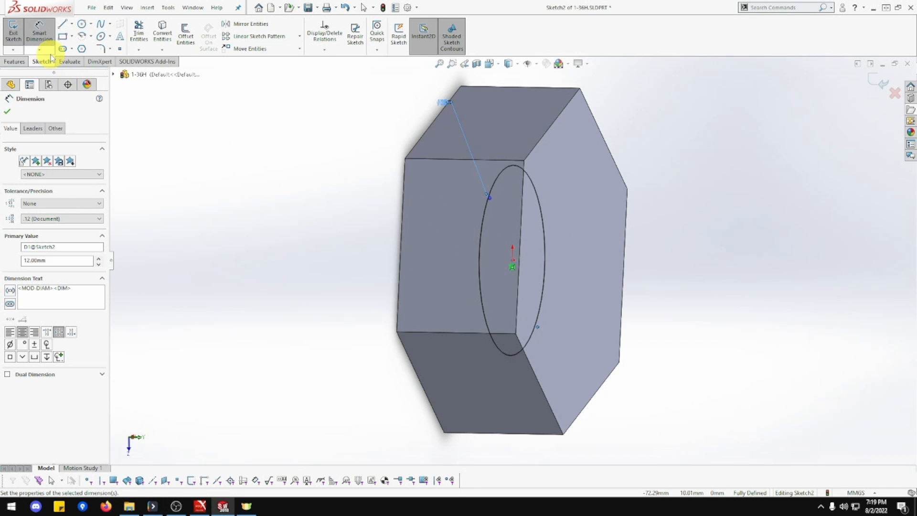
pyautogui.click(15, 61)
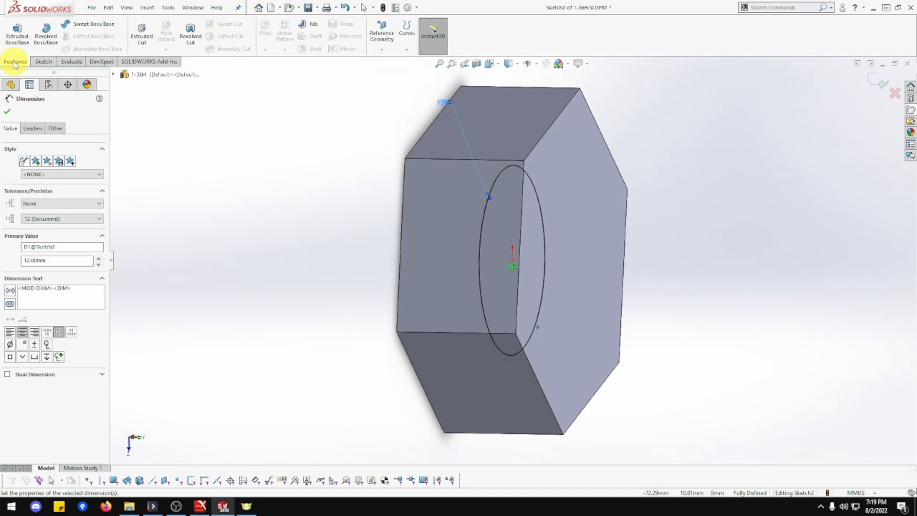
pyautogui.click(16, 34)
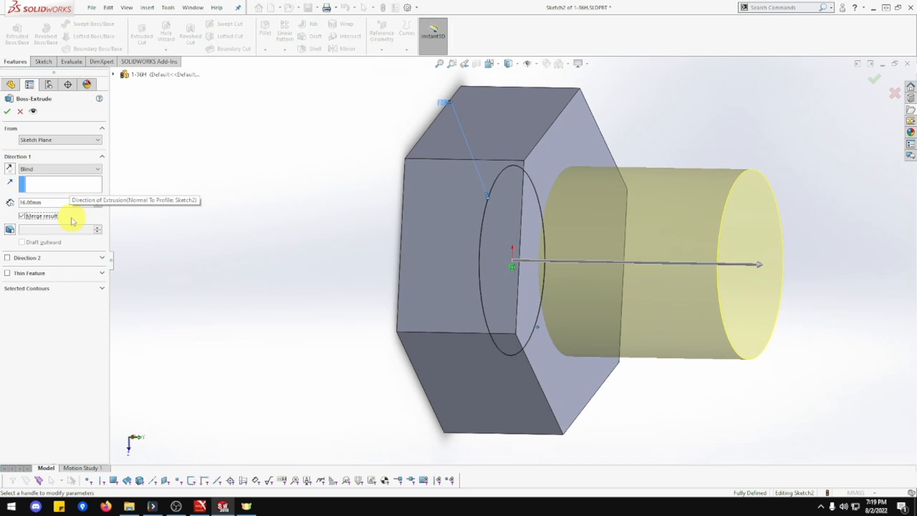
# Step: Extrude the circle 16 mm in both directions, forming cylindrical ends through the hex body
pyautogui.click(7, 258)
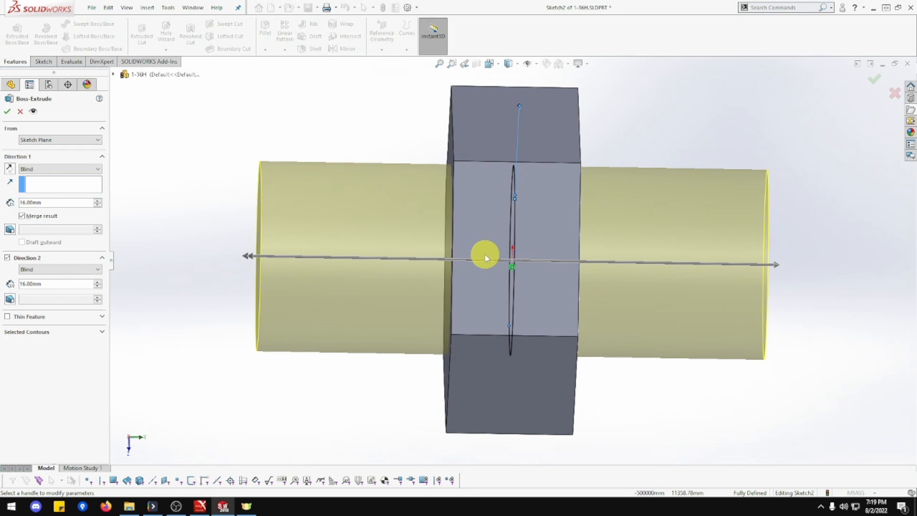
pyautogui.moveTo(485, 256); pyautogui.dragTo(760, 263)
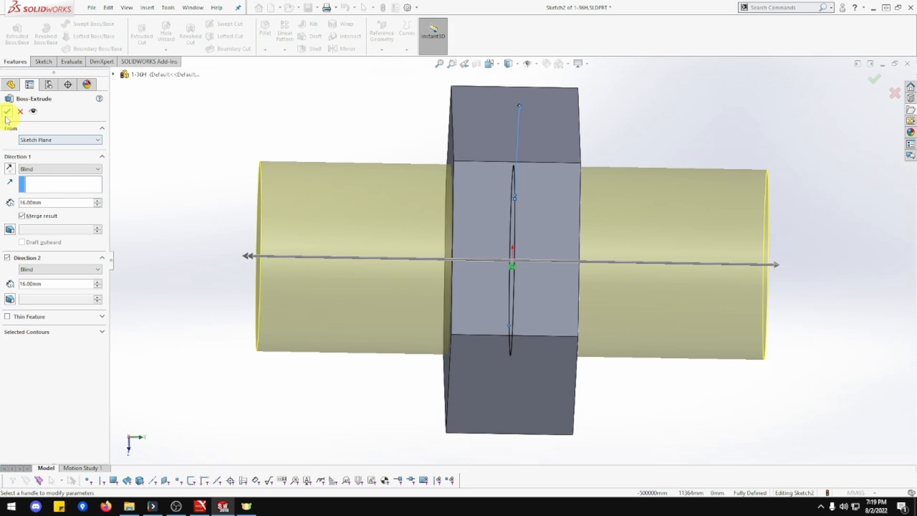
pyautogui.click(7, 112)
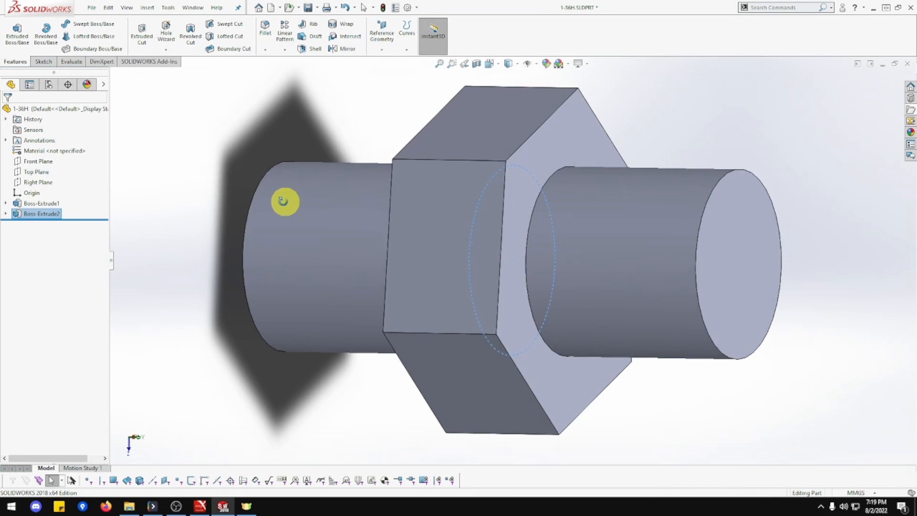
pyautogui.moveTo(285, 202); pyautogui.dragTo(554, 248)
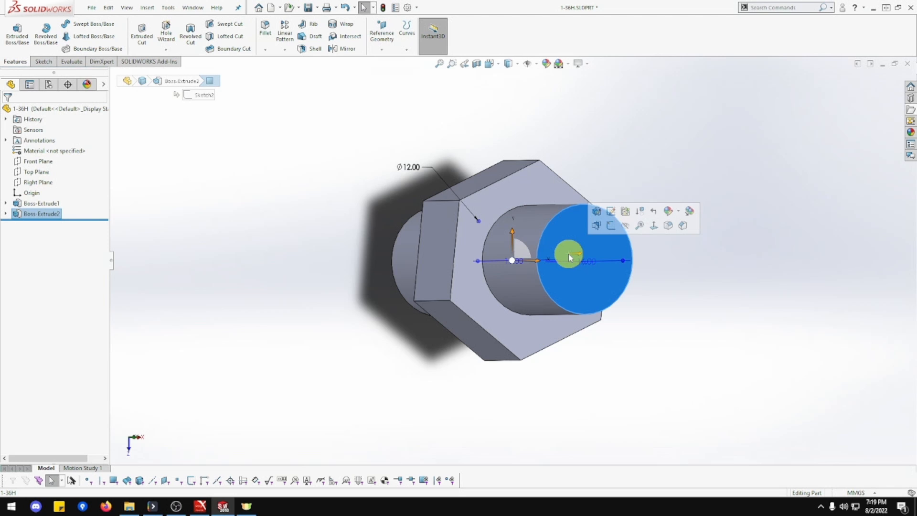
# Step: Sketch a 6.50 mm circle centred on the cylinder's end face
pyautogui.rightClick(570, 257)
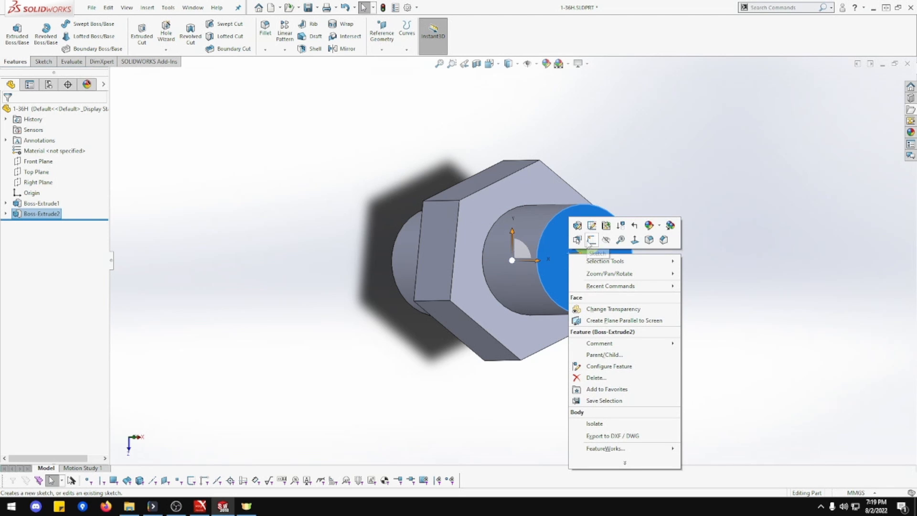
pyautogui.click(591, 241)
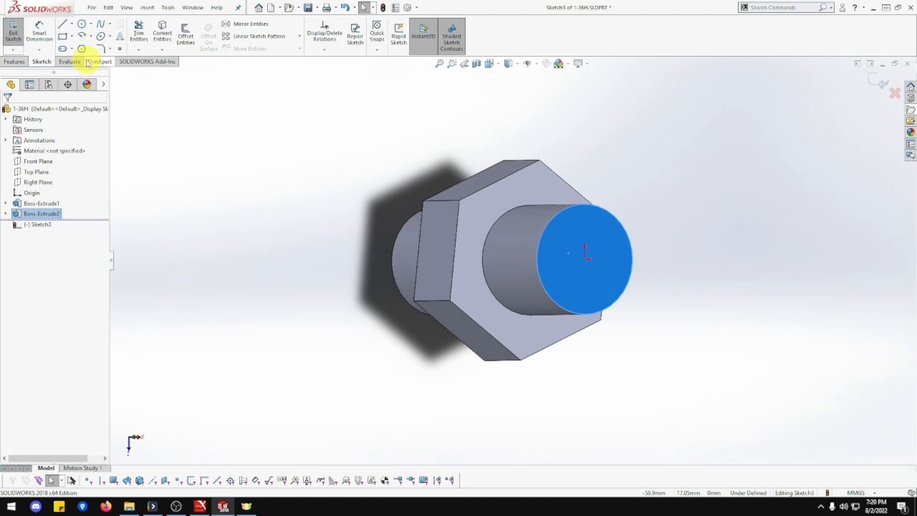
pyautogui.click(82, 23)
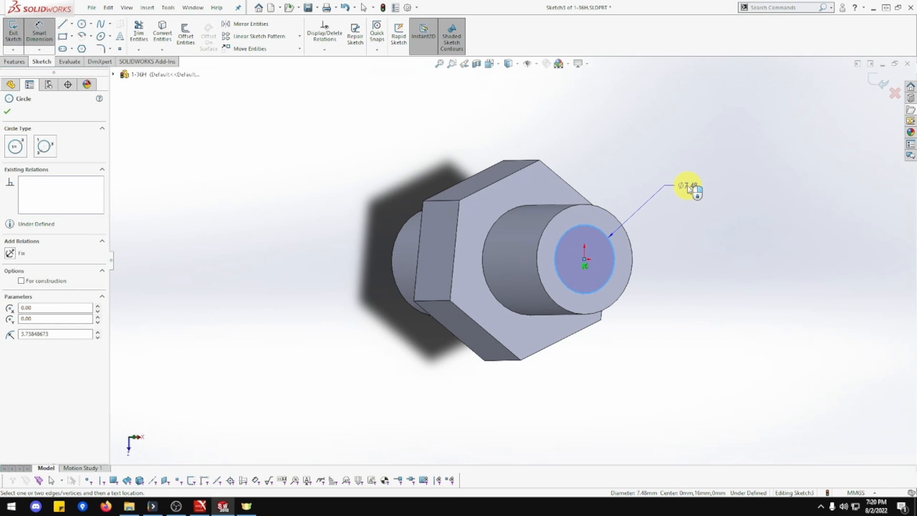
pyautogui.click(689, 189)
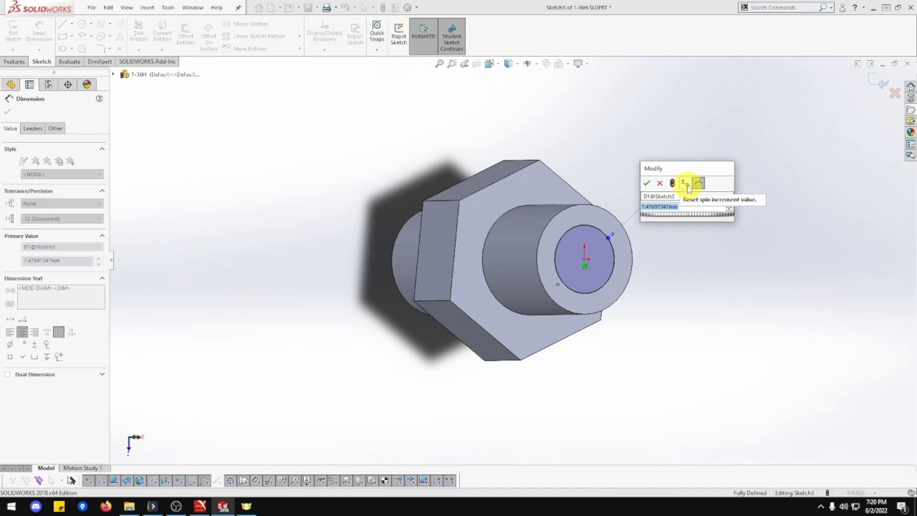
pyautogui.click(647, 184)
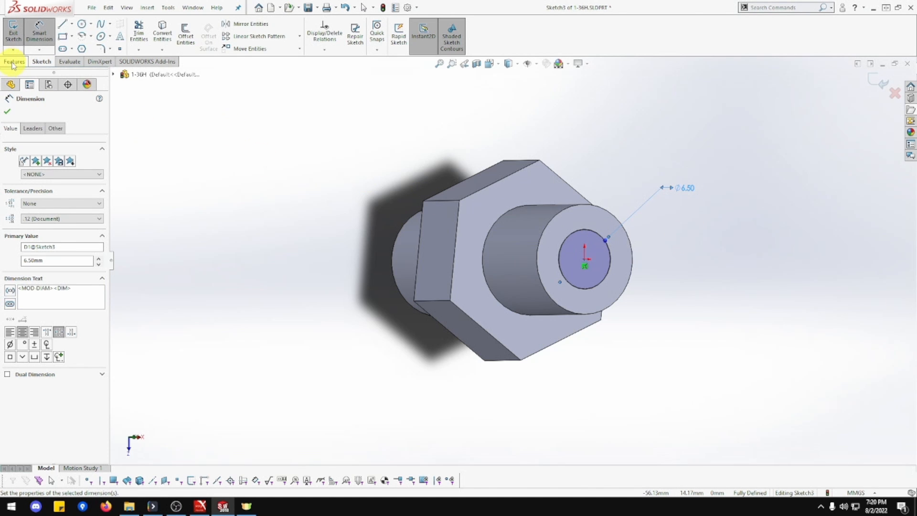
# Step: Cut the 6.5 mm bore Through All with Extruded Cut
pyautogui.click(14, 61)
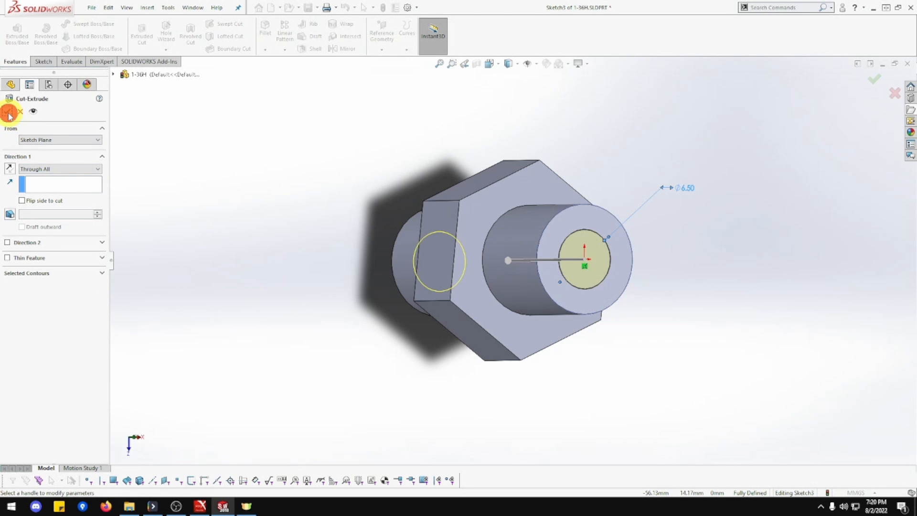
pyautogui.click(10, 111)
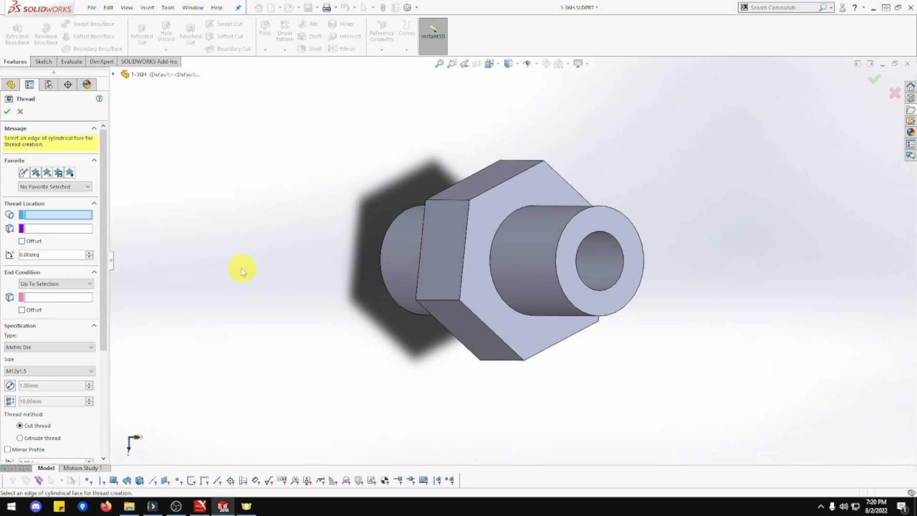
# Step: Add an M12x1.5 Metric Die cut thread on the near cylinder, Up To Selection at the far edge
pyautogui.click(493, 277)
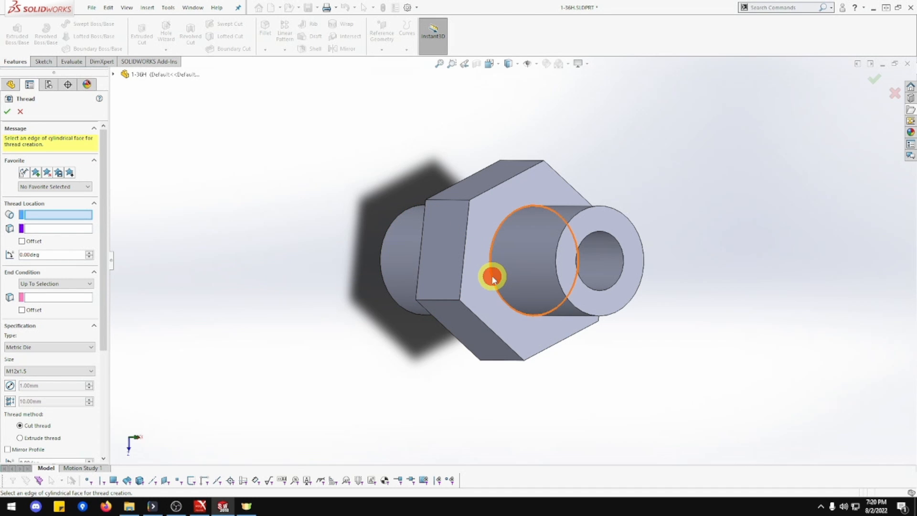
pyautogui.click(493, 277)
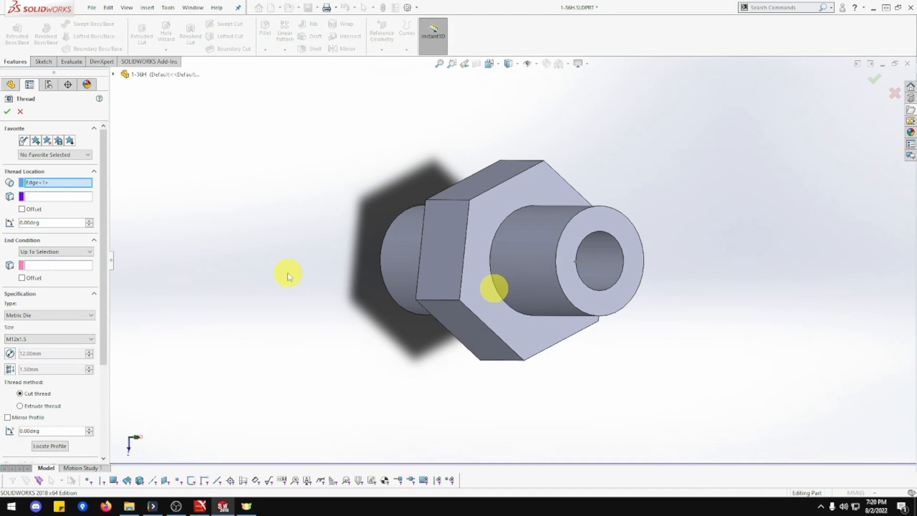
pyautogui.click(617, 265)
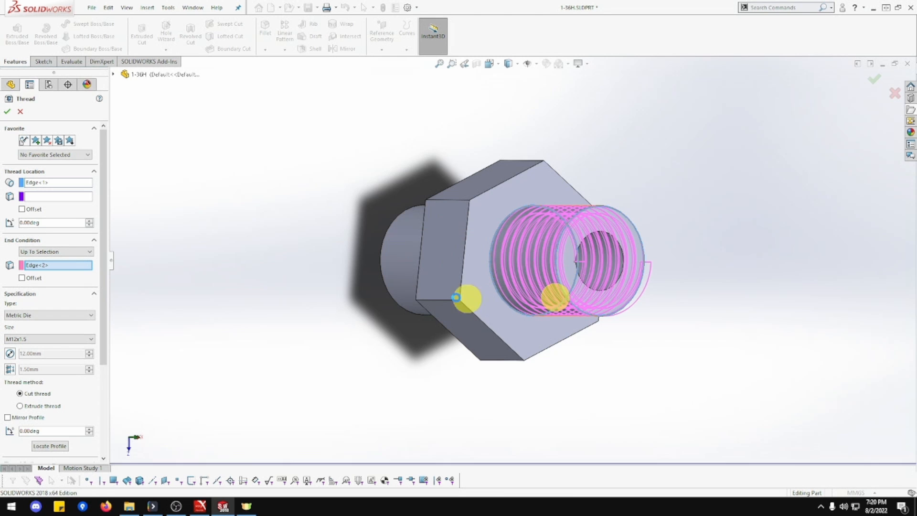
pyautogui.click(7, 111)
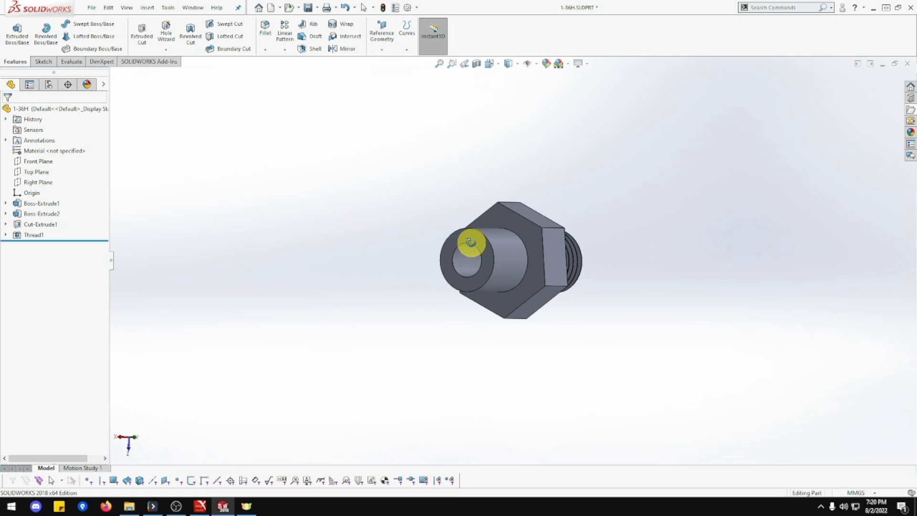
pyautogui.moveTo(471, 243); pyautogui.dragTo(576, 267)
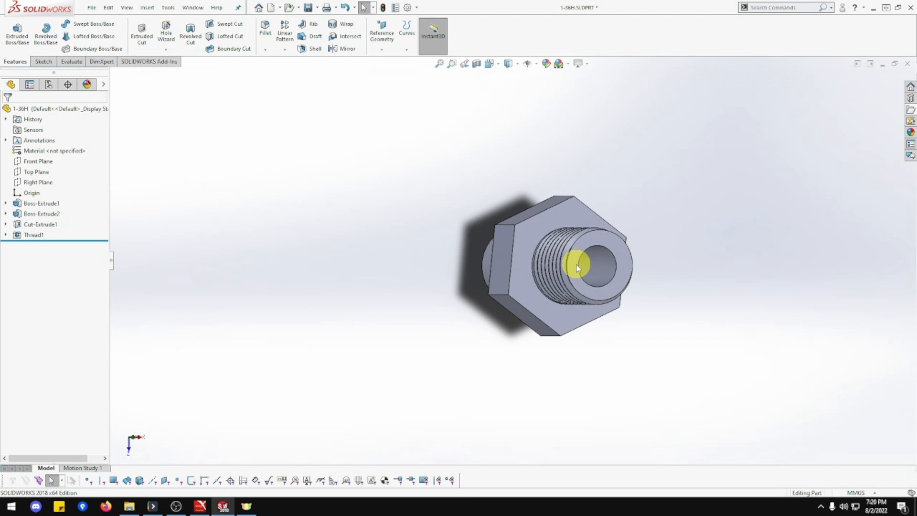
pyautogui.moveTo(576, 268); pyautogui.dragTo(537, 256)
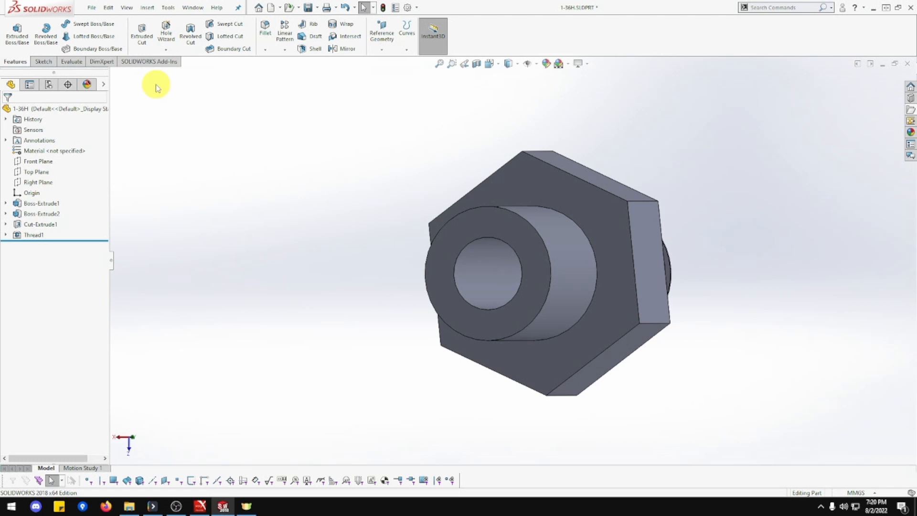
# Step: Add a matching M12x1.5 cut thread (Thread2) on the second cylindrical end
pyautogui.click(166, 49)
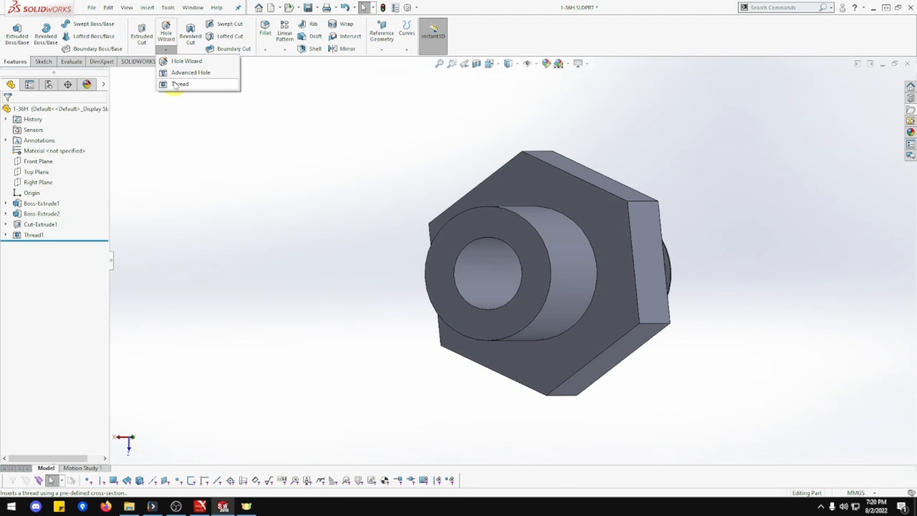
pyautogui.click(180, 84)
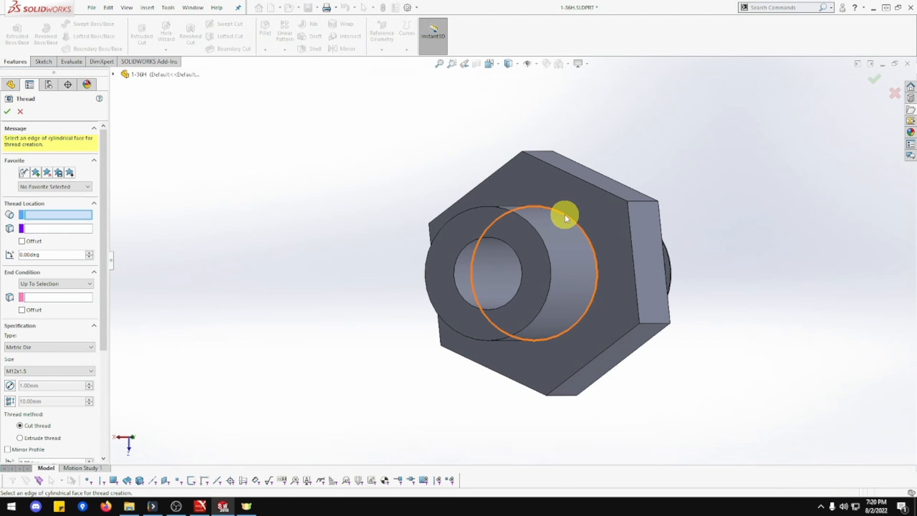
pyautogui.click(564, 210)
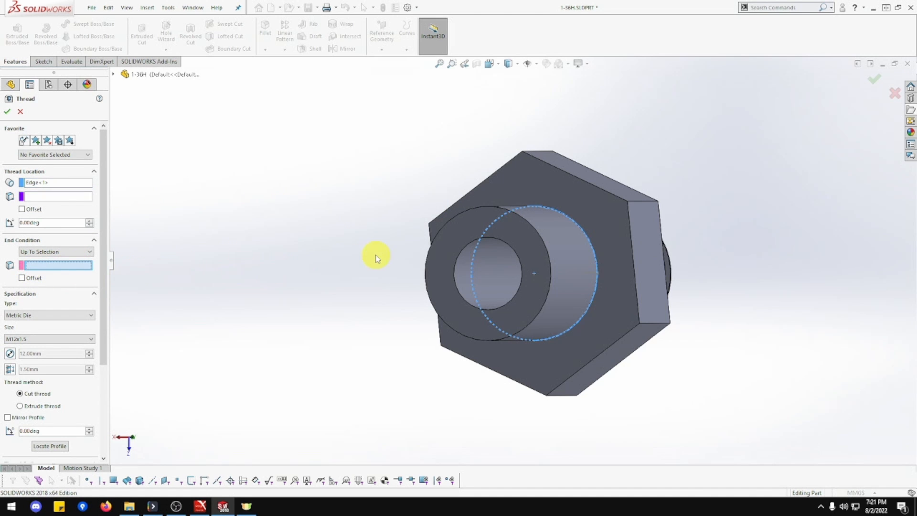
pyautogui.moveTo(529, 227)
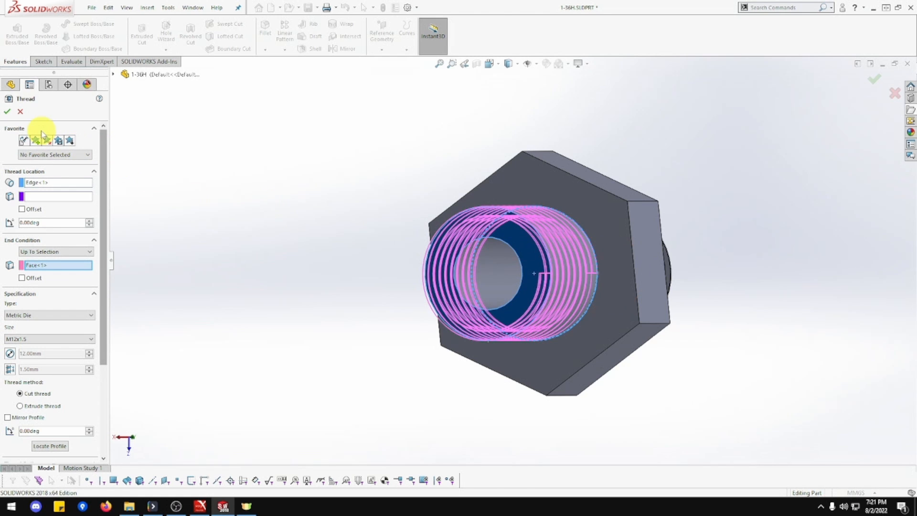
pyautogui.click(6, 112)
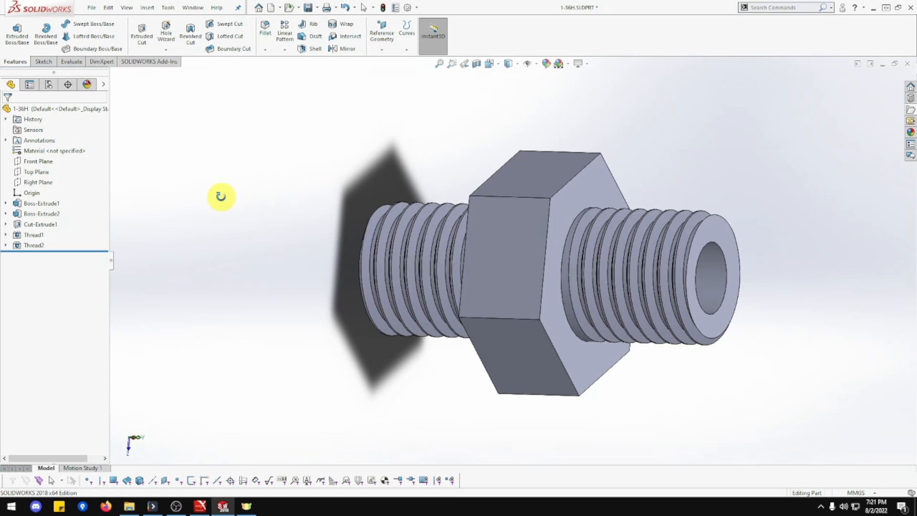
pyautogui.moveTo(221, 195); pyautogui.dragTo(347, 209)
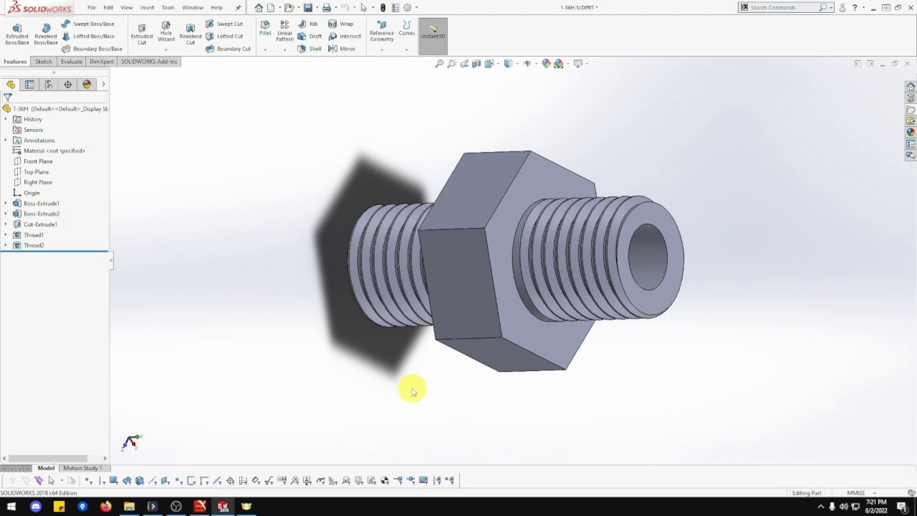
pyautogui.moveTo(413, 391); pyautogui.dragTo(372, 192)
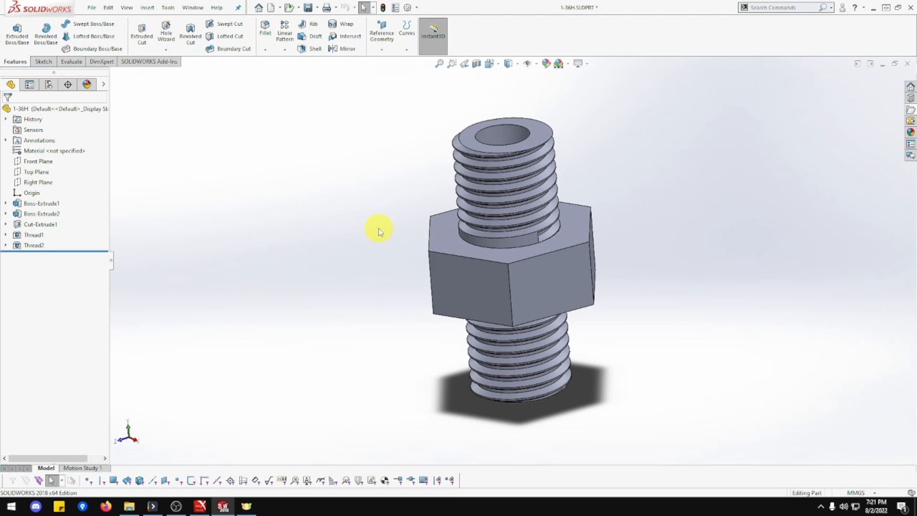
pyautogui.moveTo(515, 236)
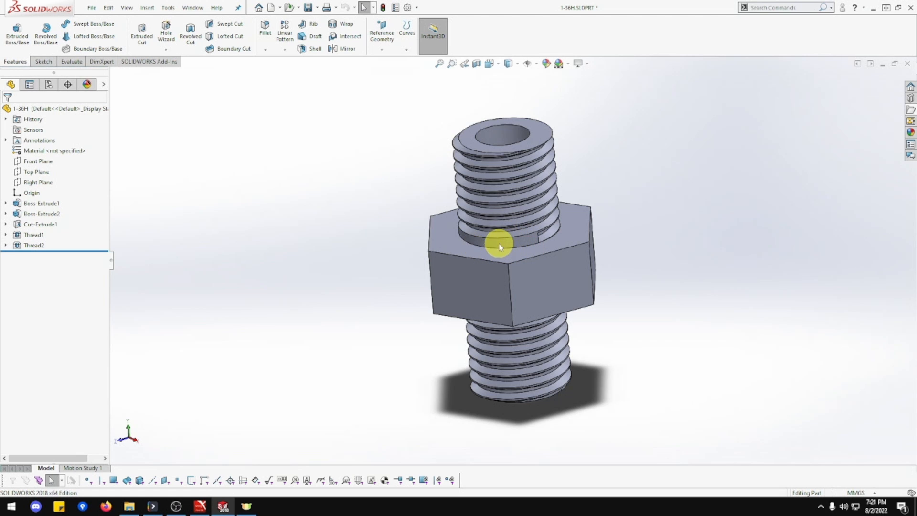
pyautogui.moveTo(340, 248)
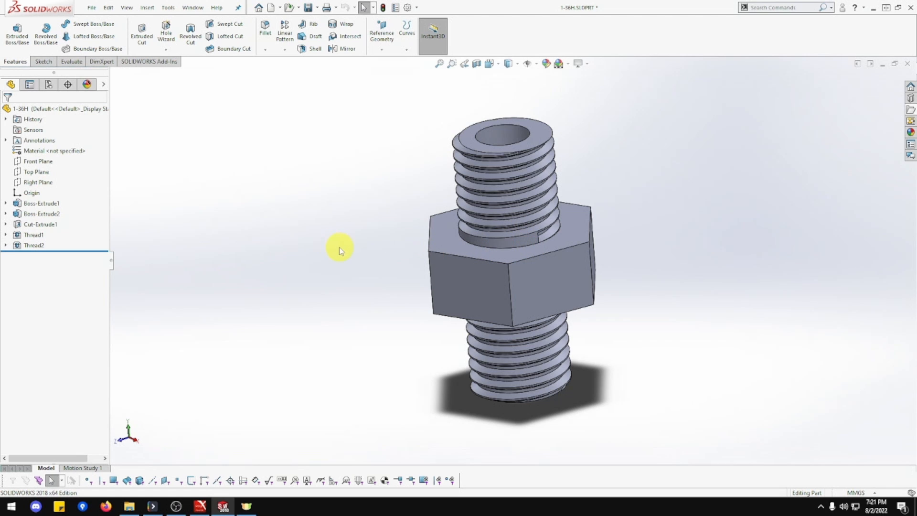